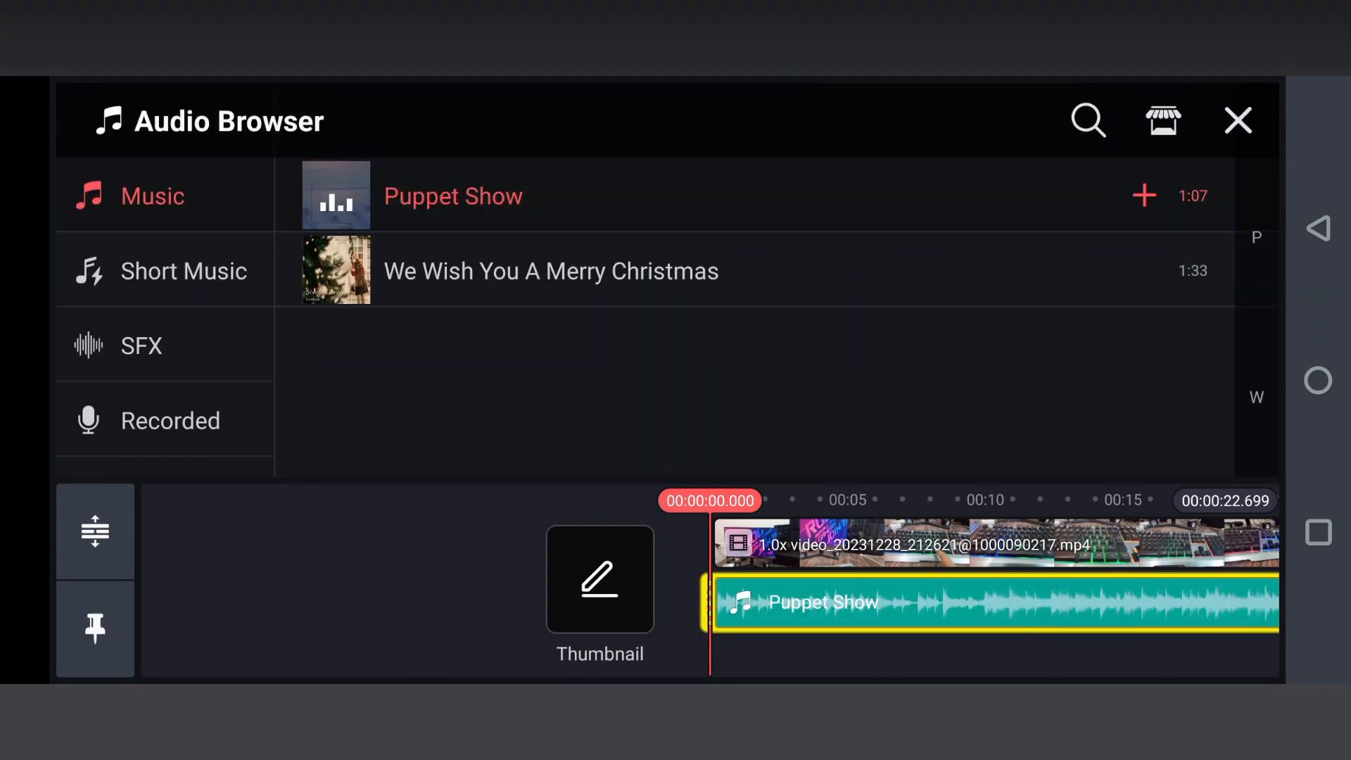
- Close the audio browser so the Puppet Show clip's options (Replace, Mixer, EQ) appear
left_click(1238, 120)
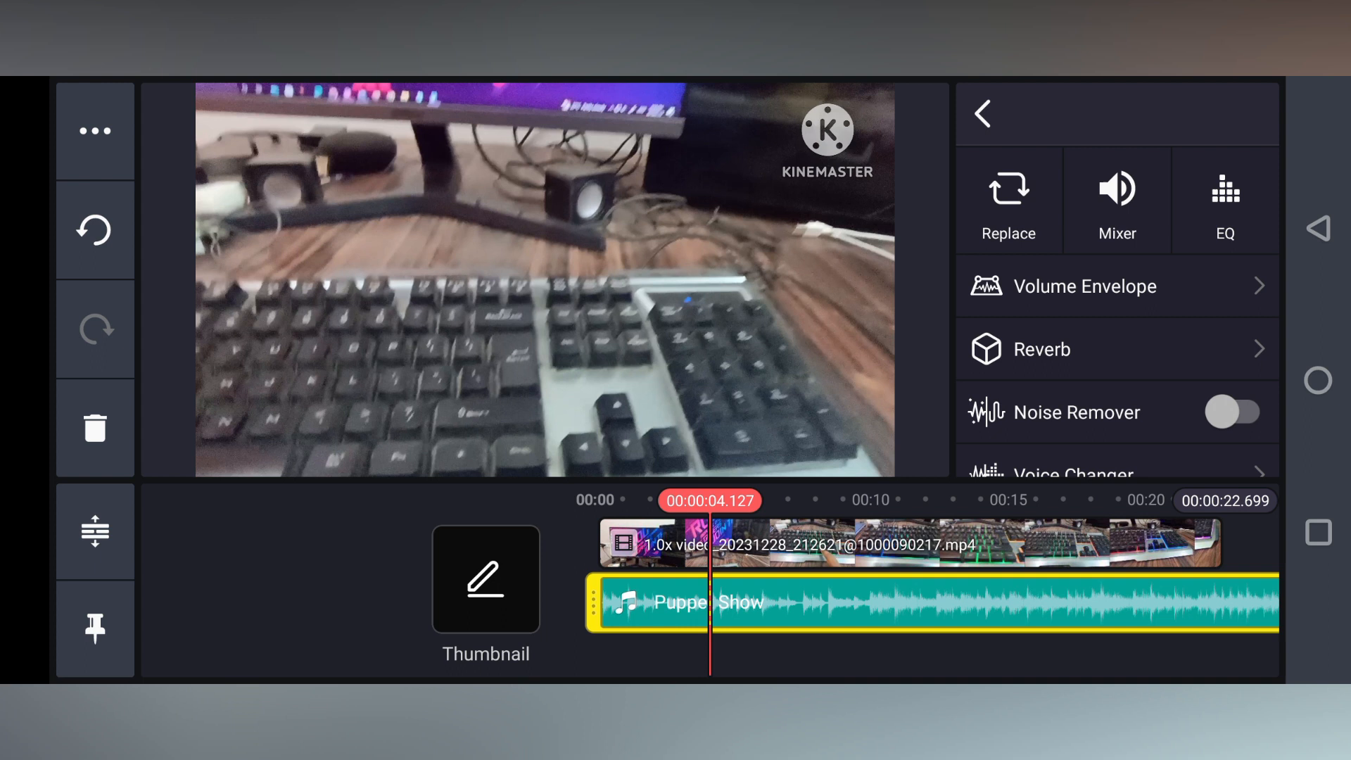
- Scroll the clip options panel down to reach Trim/Split
scroll("down", 3)
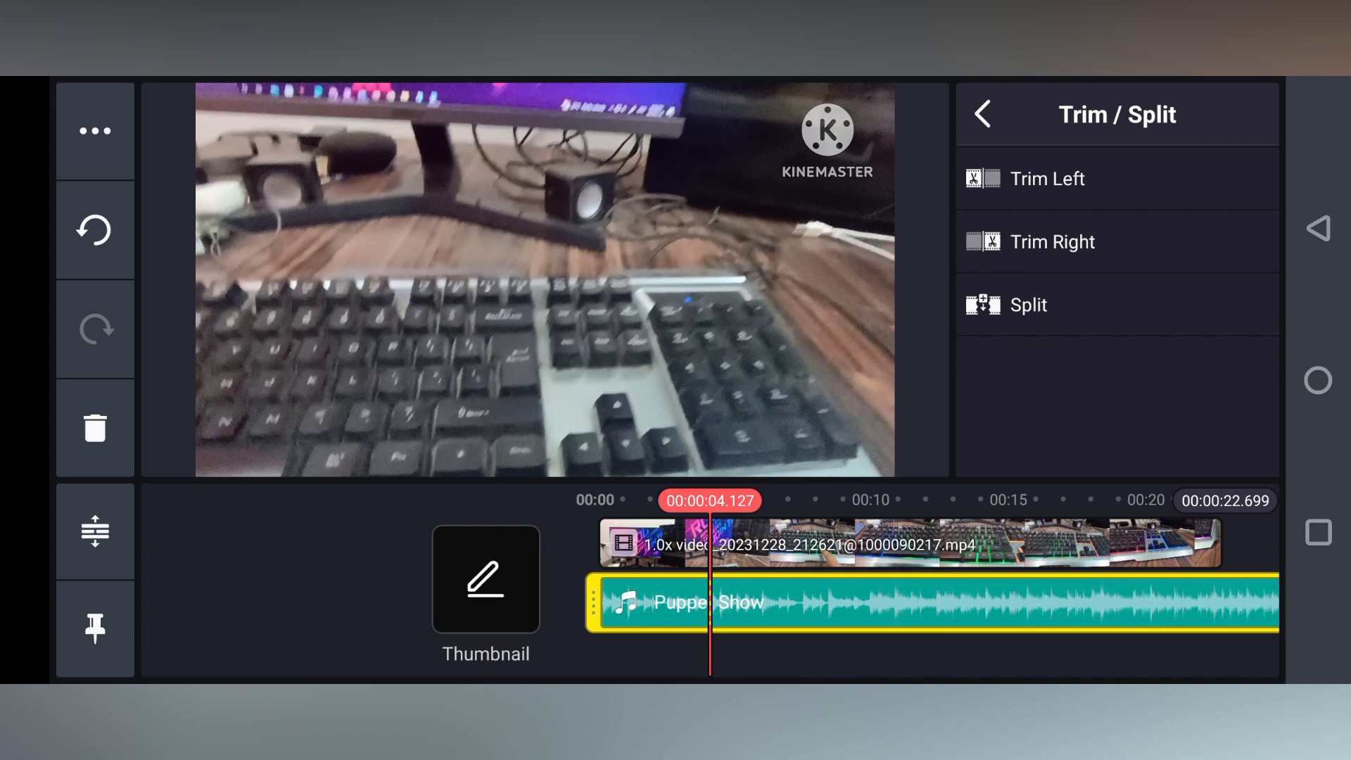
left_click(1052, 241)
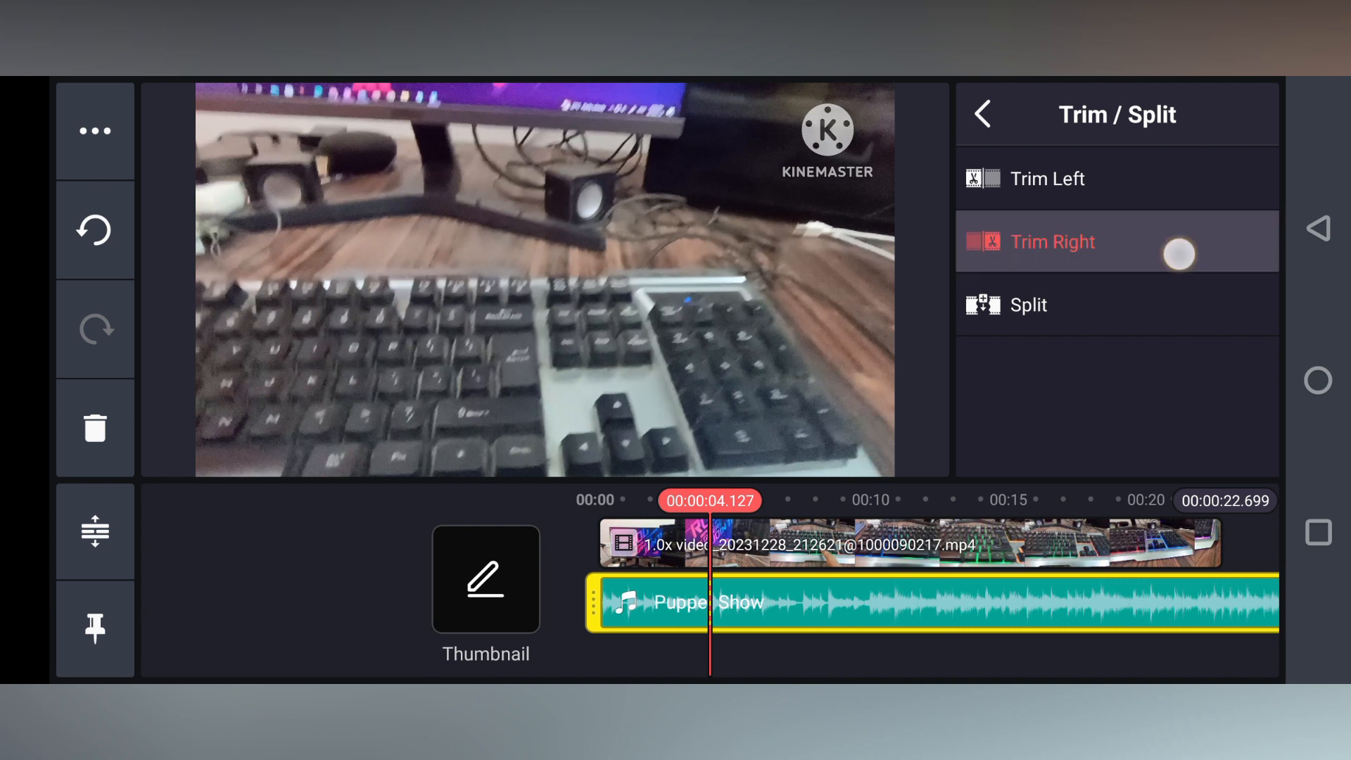
left_click(1052, 242)
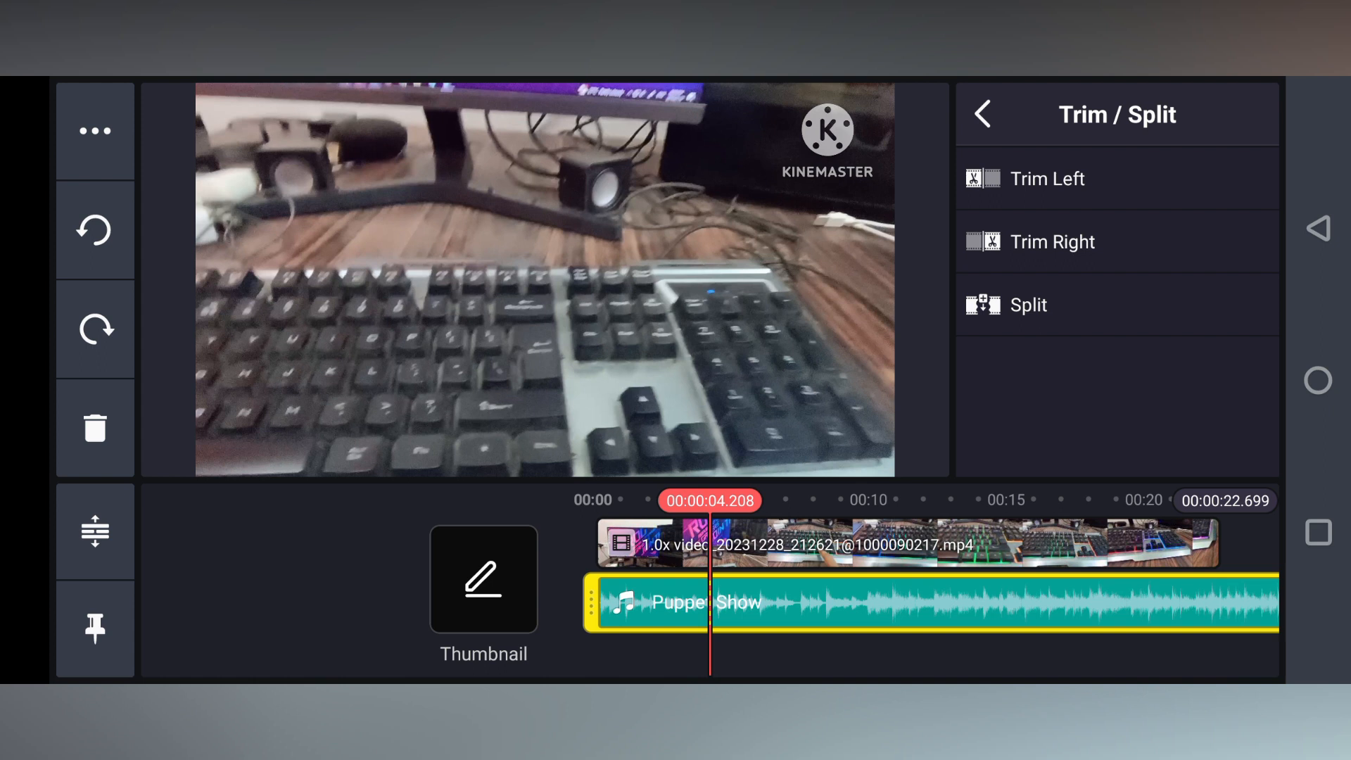
- Place the playhead at the video's end (~00:21.8) and Trim Right the music there
left_click(1047, 178)
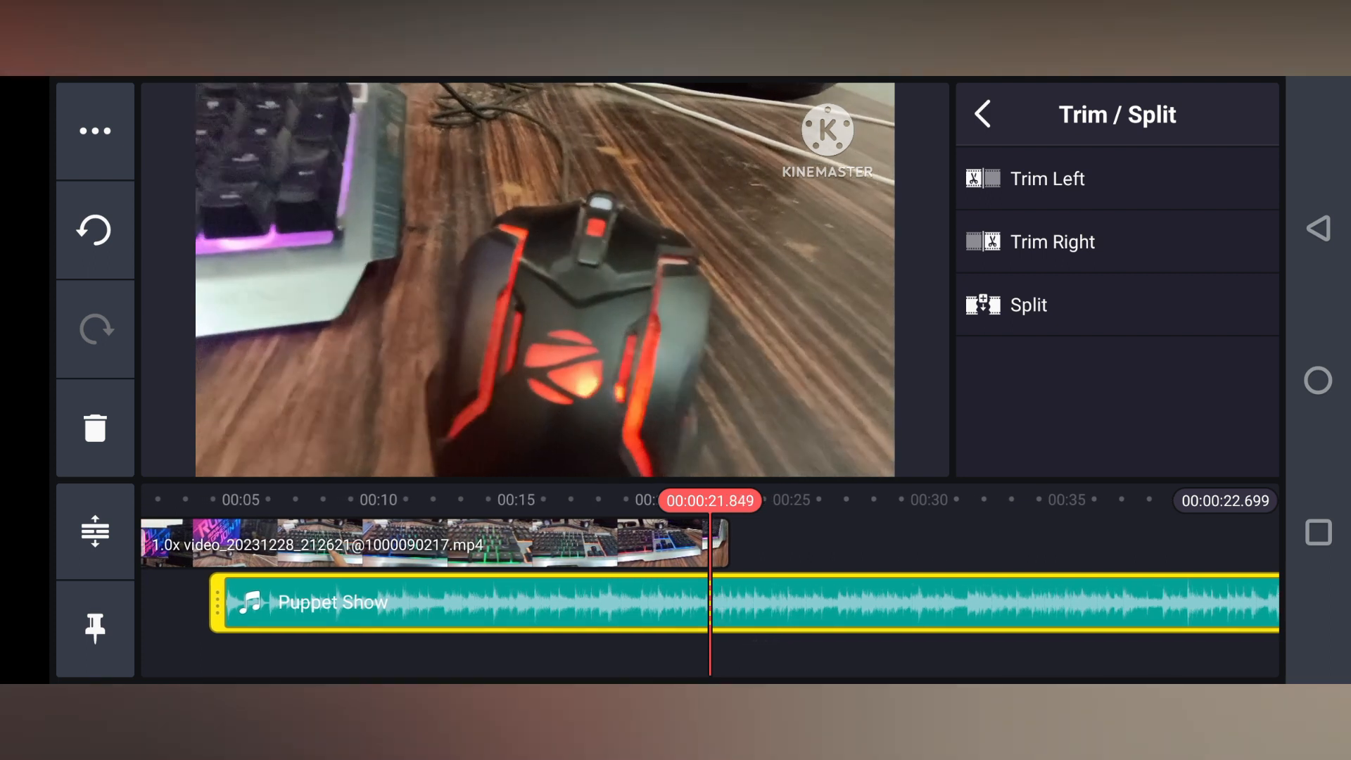
left_click(1051, 242)
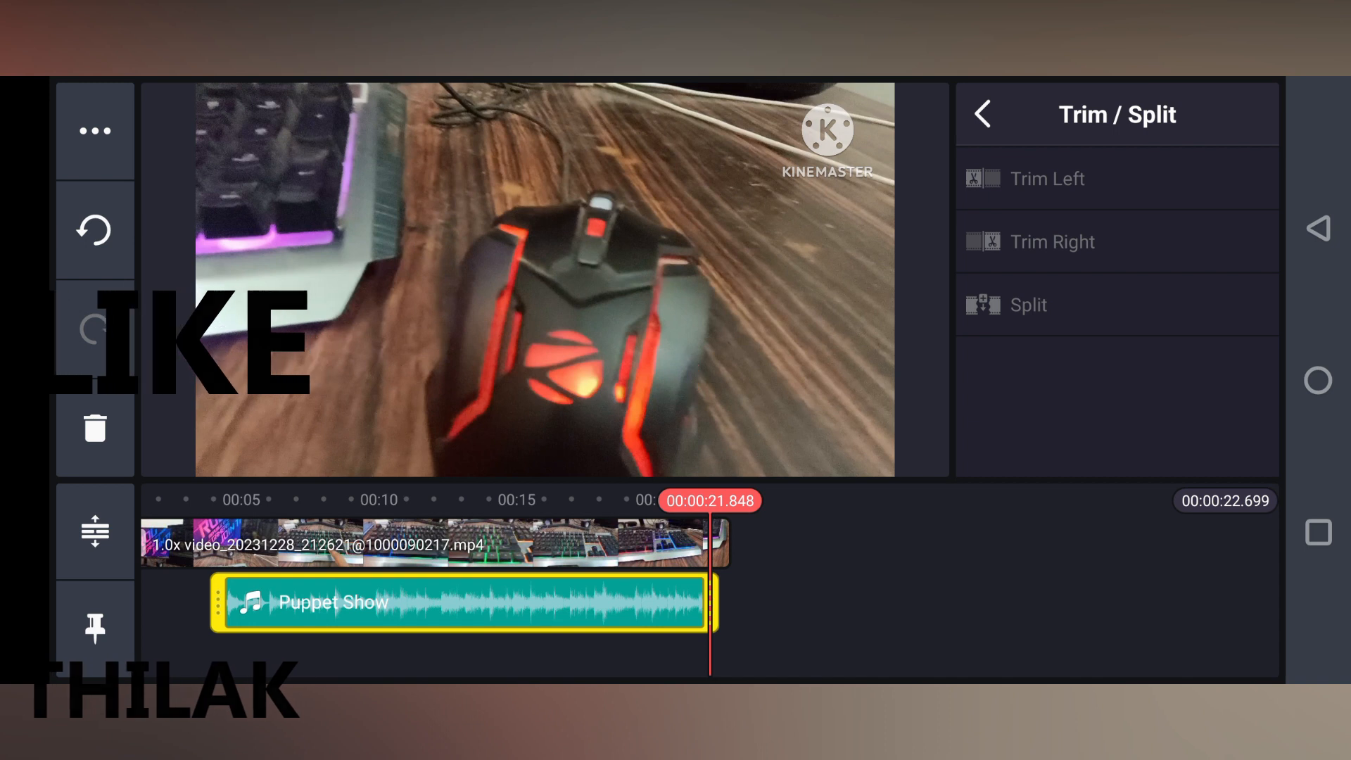